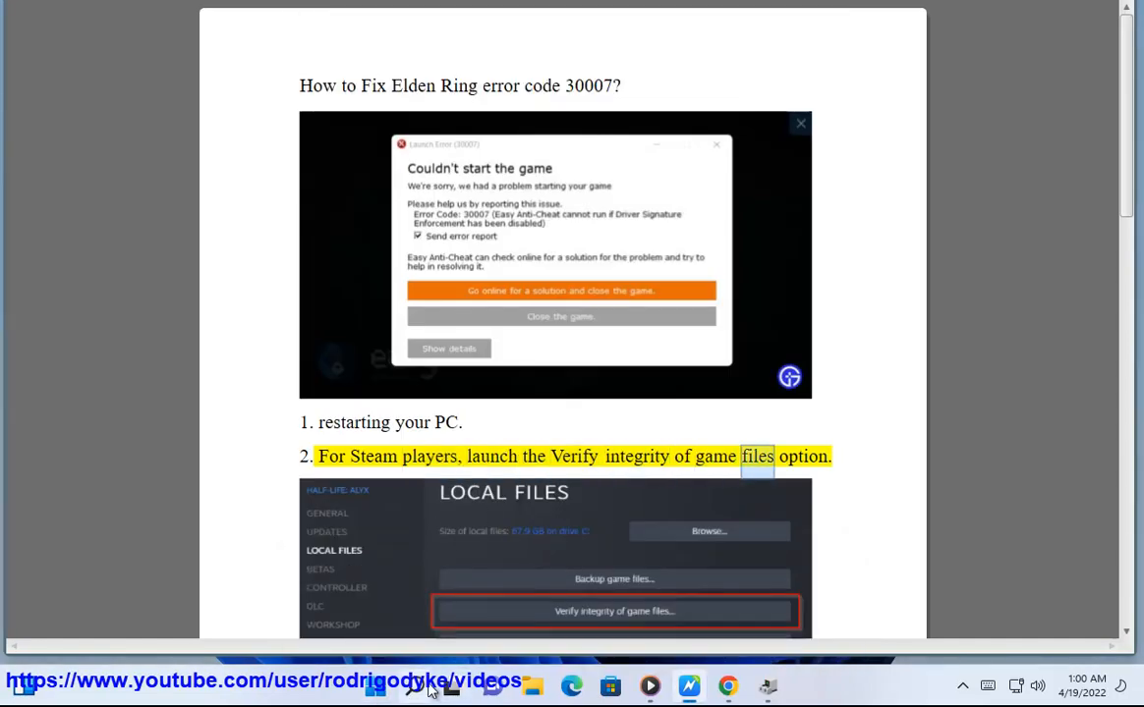
Step: Read down through fixes 1–4 and request an administrator Command Prompt
{"action": "scroll", "scroll_direction": "down", "scroll_amount": 3}
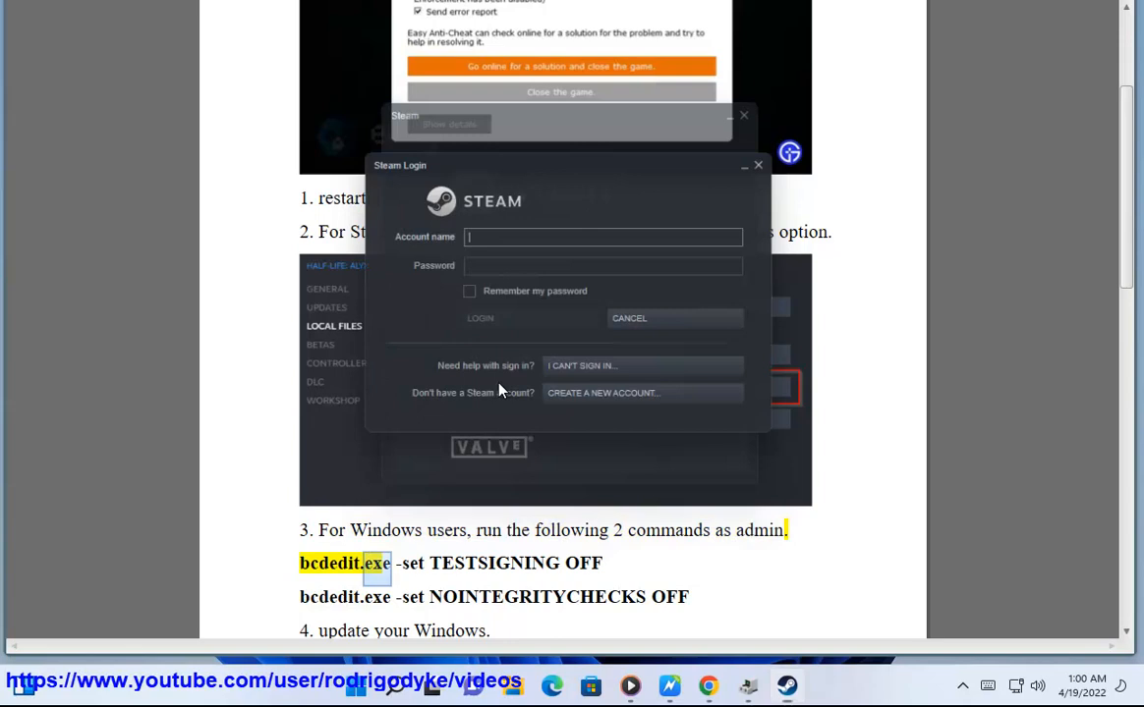
{"action": "left_click", "coordinate": [758, 164]}
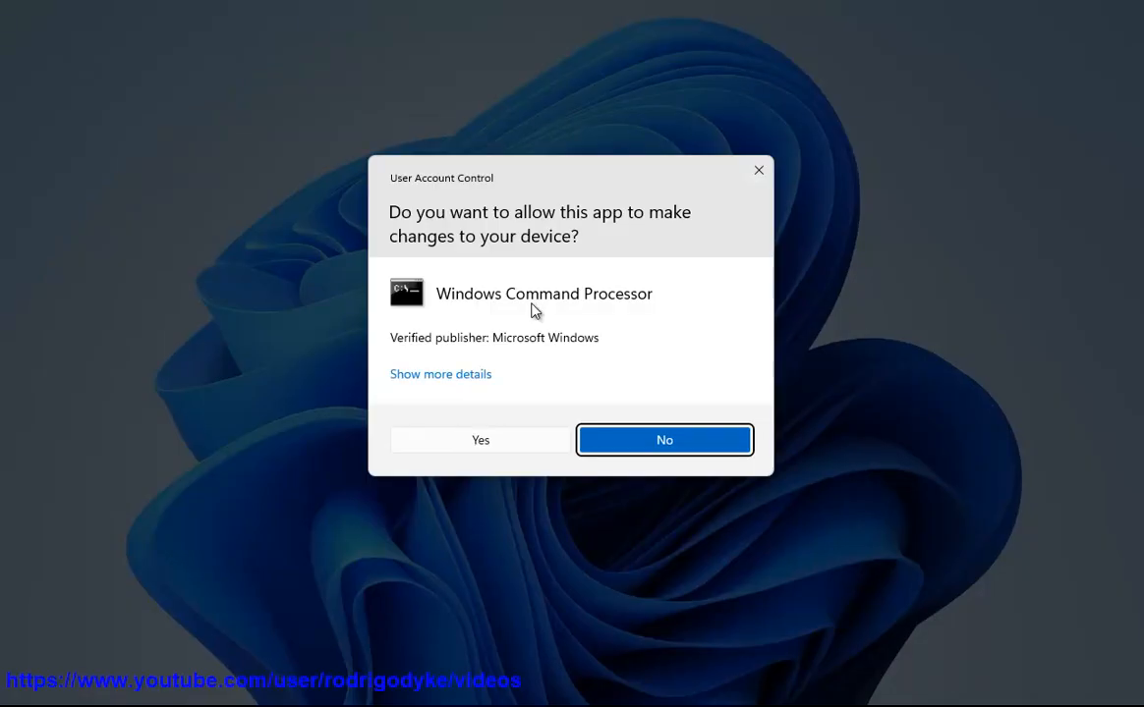
Step: Approve the UAC prompt and bring the admin Command Prompt to the front
{"action": "left_click", "coordinate": [480, 439]}
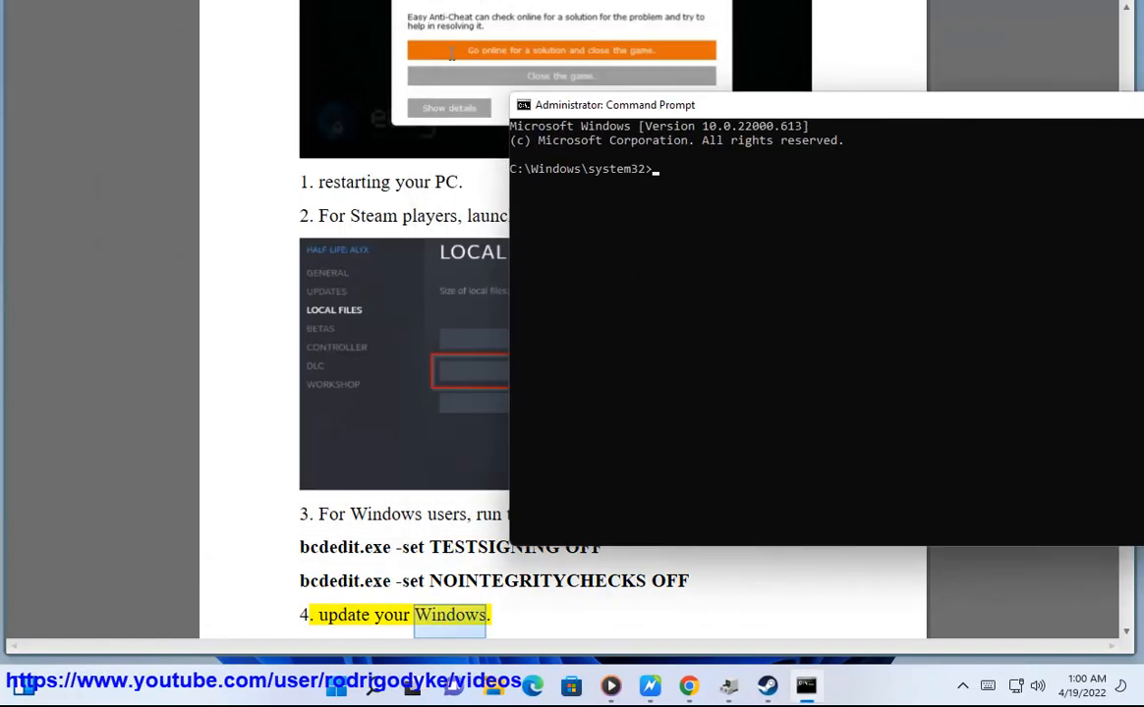
{"action": "scroll", "scroll_direction": "down", "scroll_amount": 3}
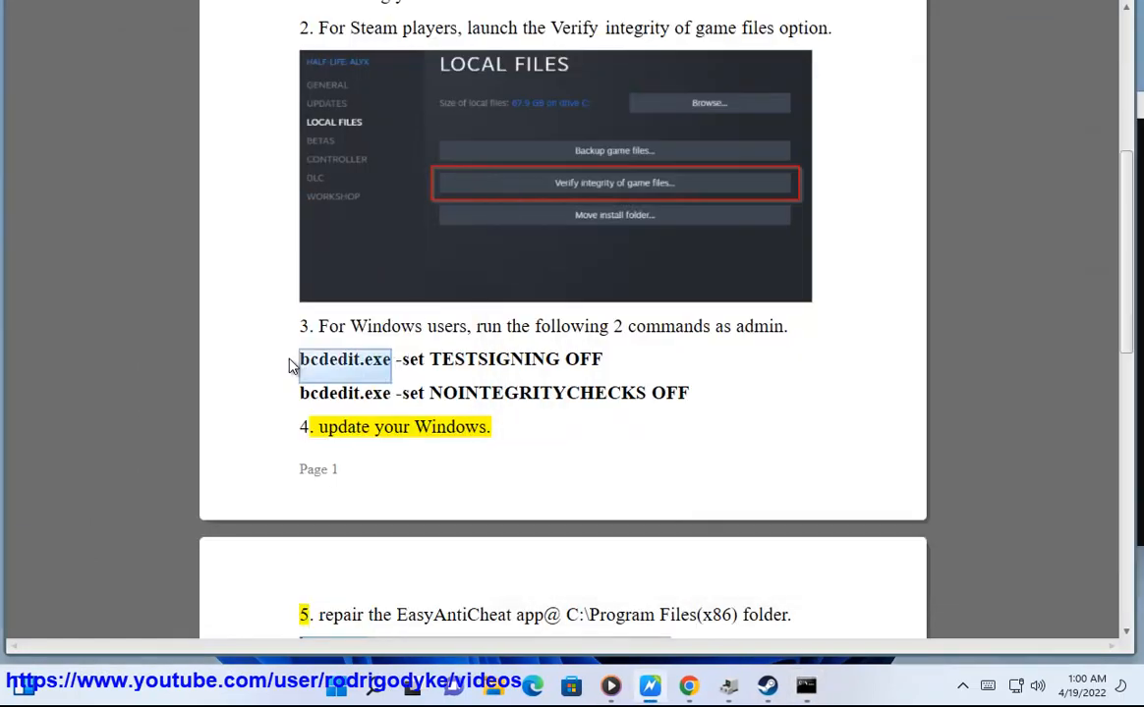
{"action": "left_click", "coordinate": [804, 686]}
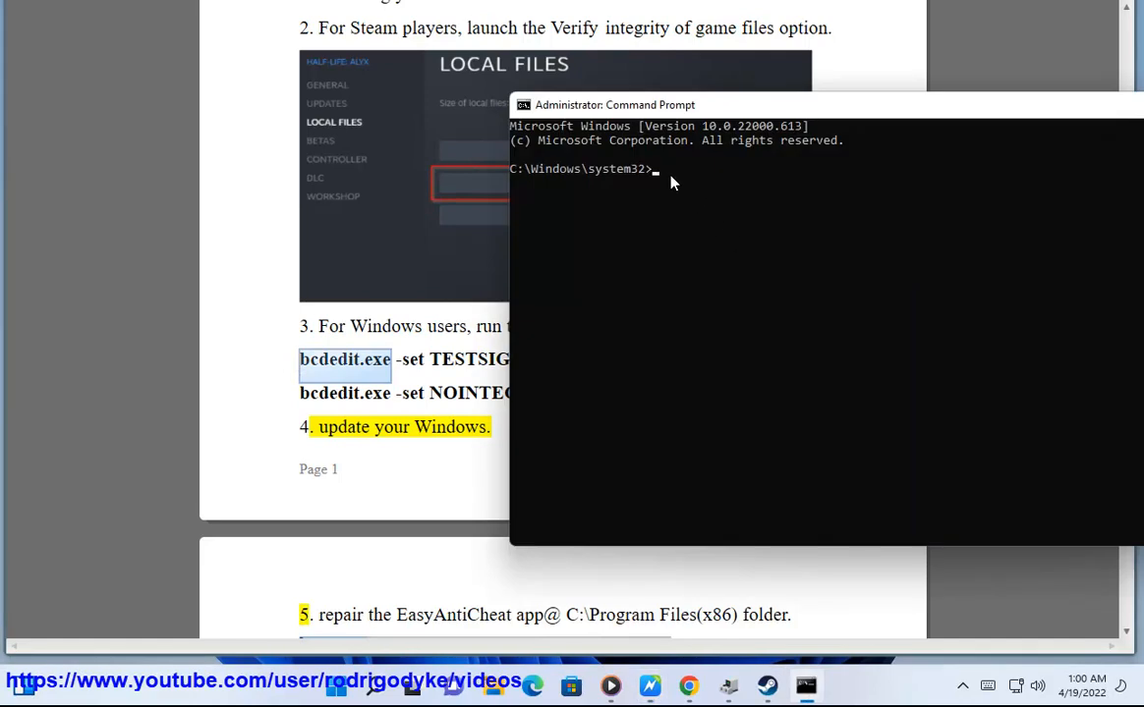
Step: Type 'bcdedit.exe -SET...' and move the command window off the guide's commands
{"action": "type", "text": "bcdedit.exe -"}
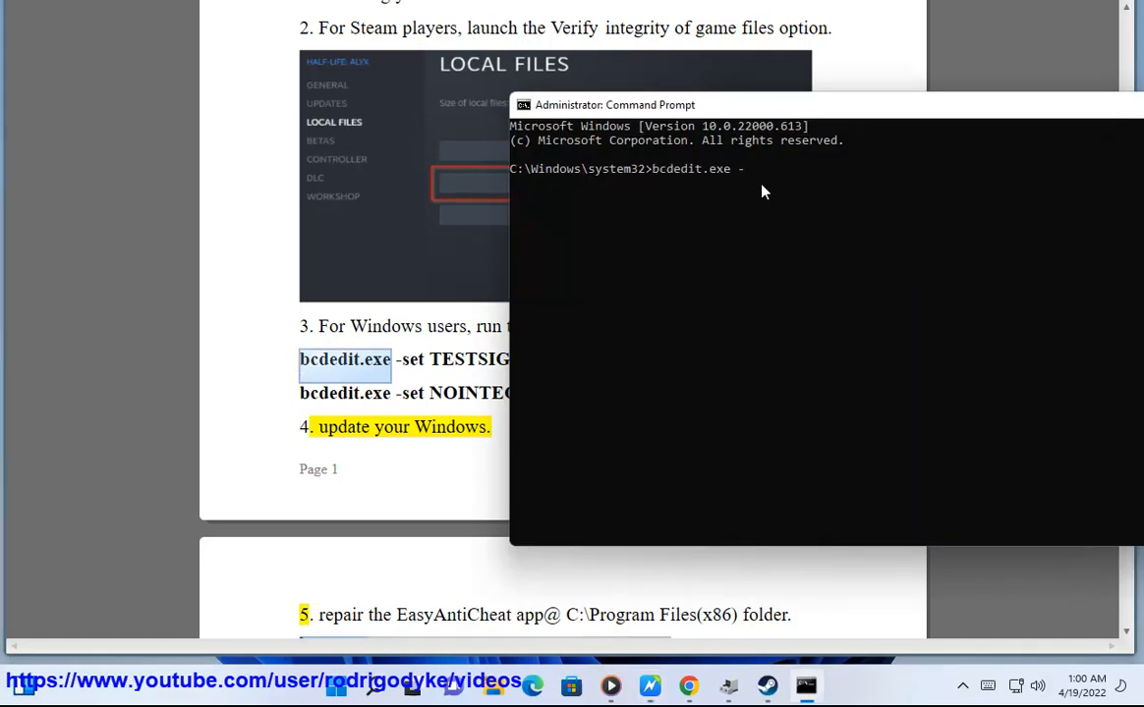
{"action": "type", "text": "SET..."}
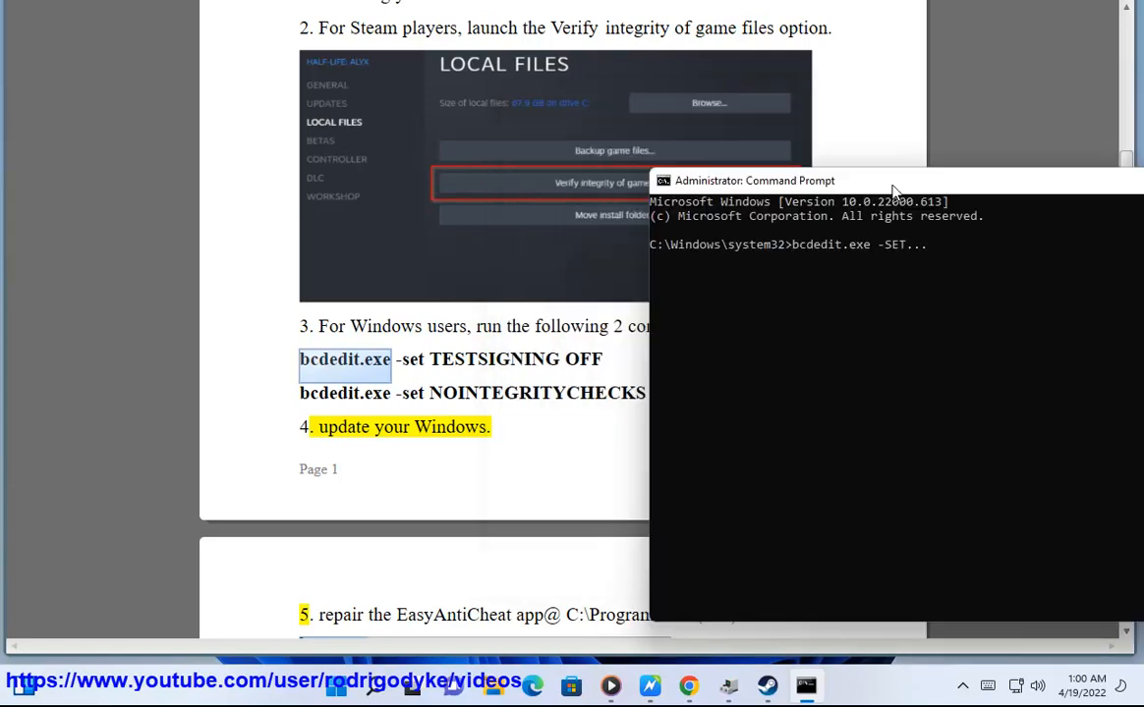
{"action": "left_click_drag", "start_coordinate": [754, 180], "coordinate": [852, 227]}
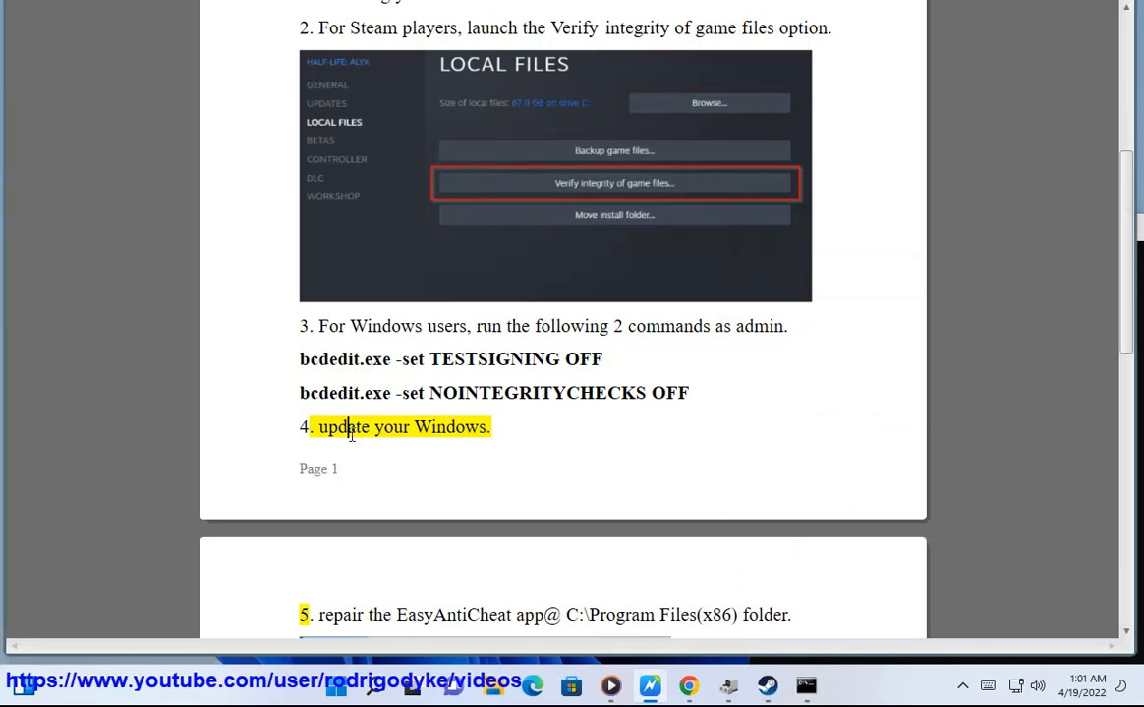
Step: Open Windows Settings from the Start menu's pinned apps
{"action": "left_click", "coordinate": [335, 685]}
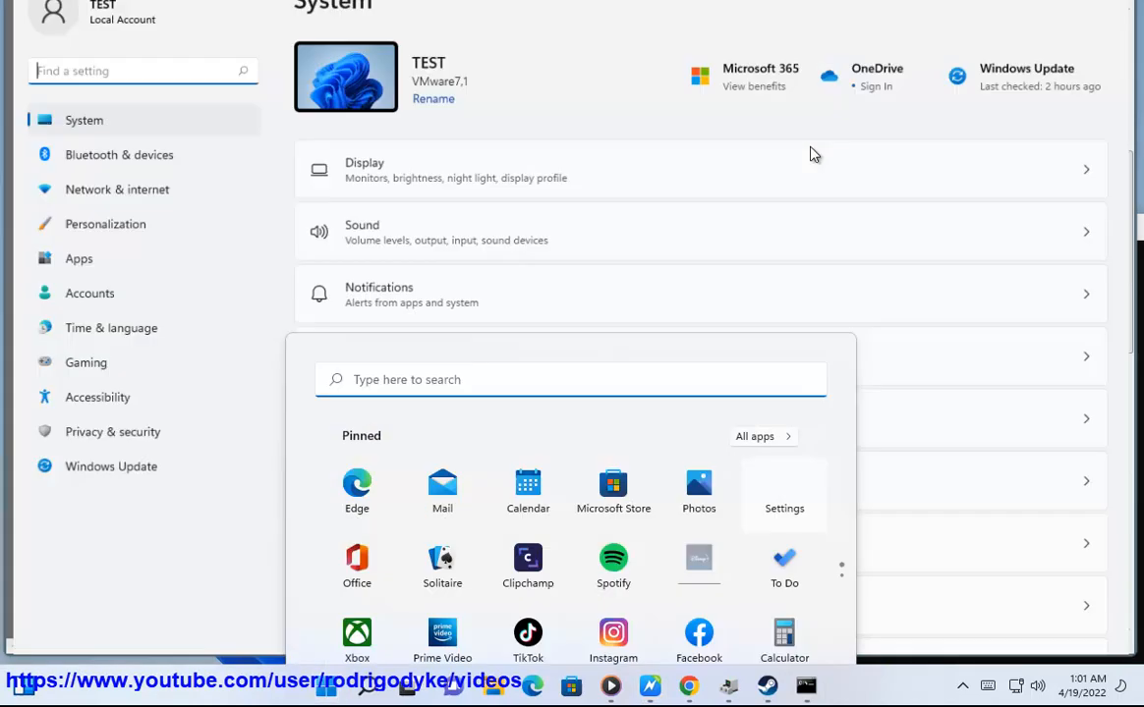
{"action": "left_click", "coordinate": [1061, 74]}
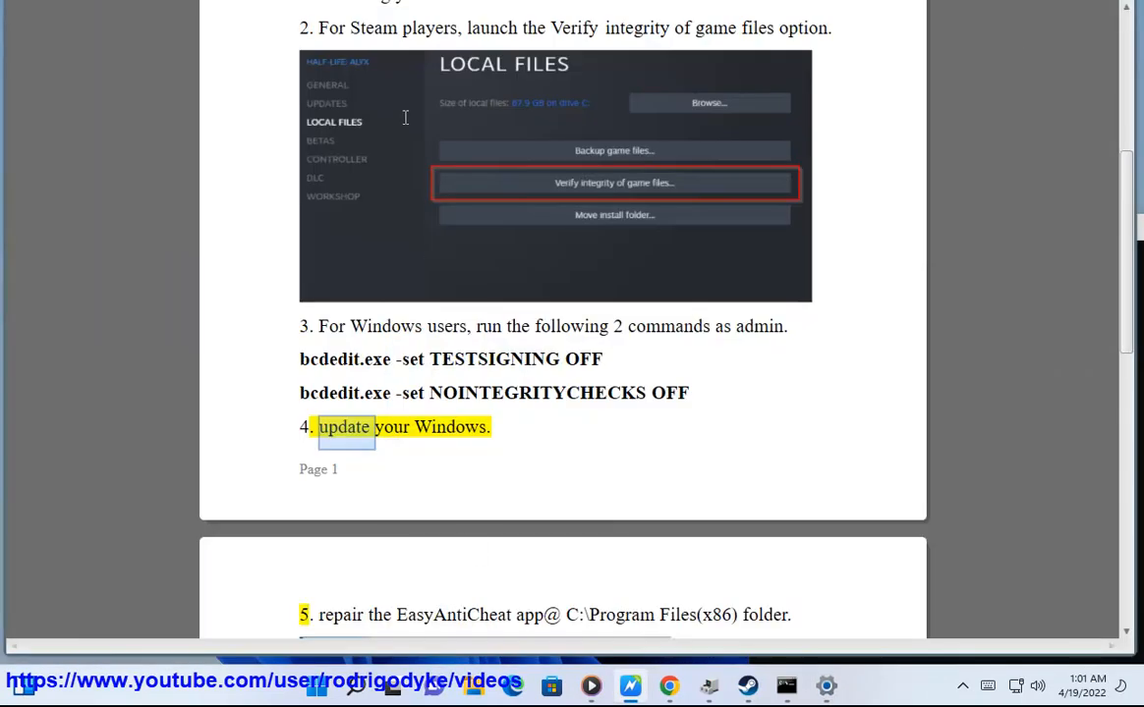
Step: Read fix 5, open C:\Program Files (x86) in File Explorer, and return to the guide
{"action": "scroll", "scroll_direction": "down", "scroll_amount": 3}
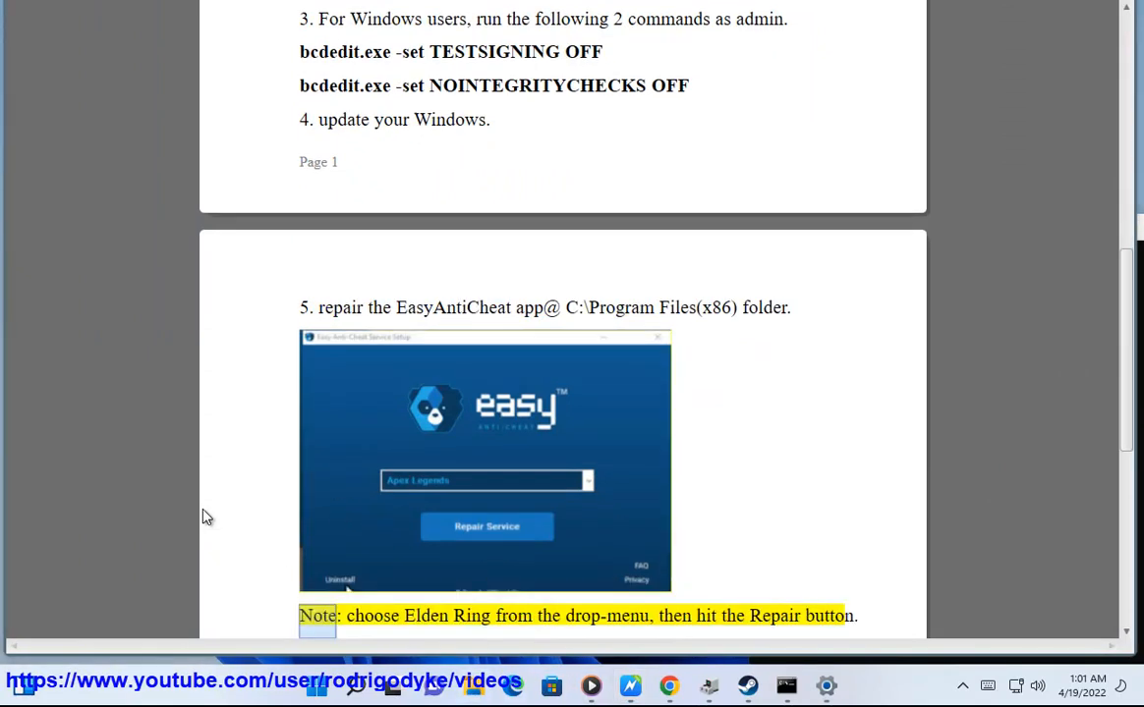
{"action": "left_click", "coordinate": [473, 686]}
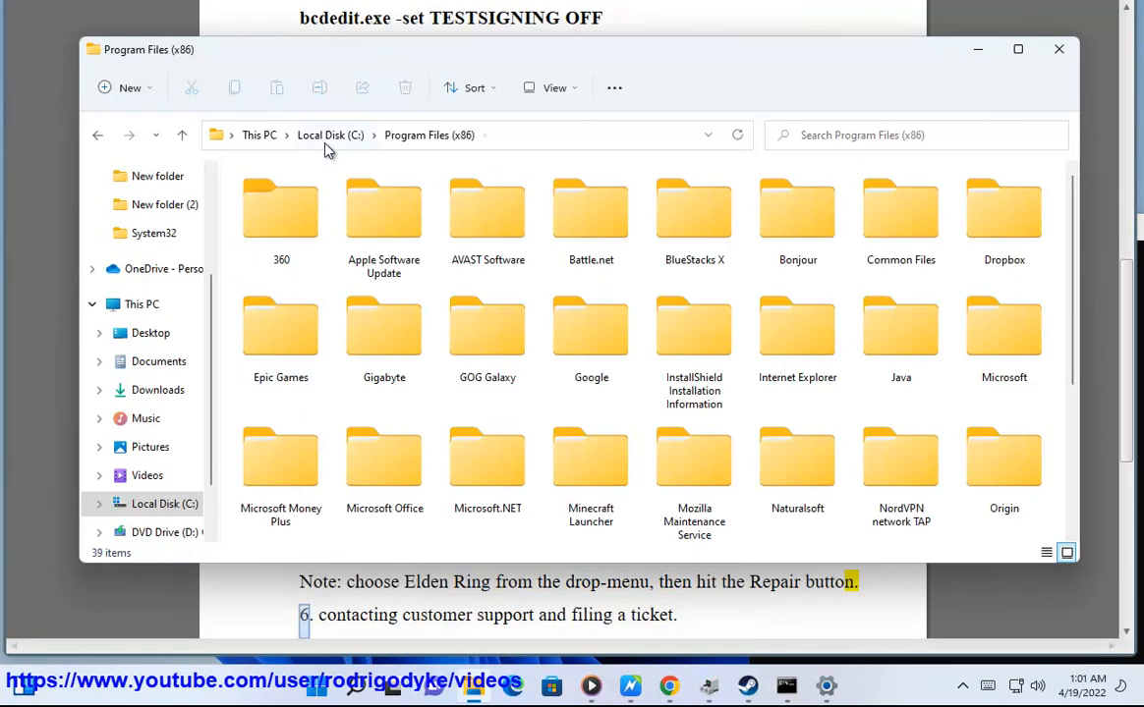
{"action": "left_click", "coordinate": [1058, 49]}
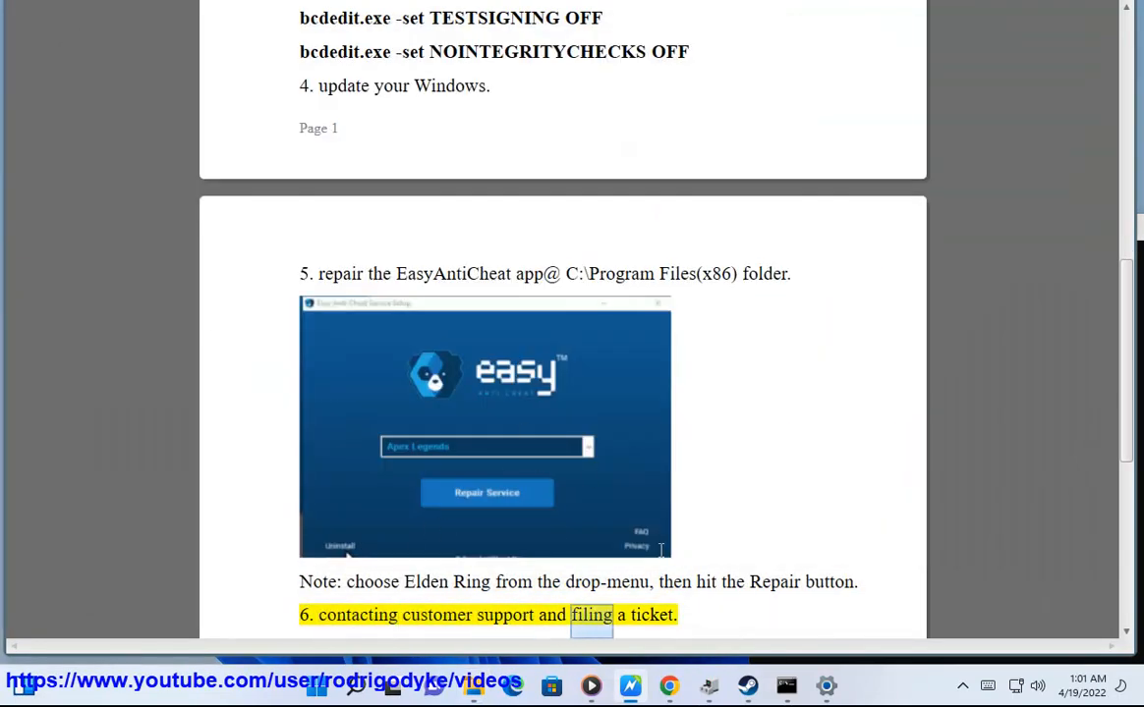